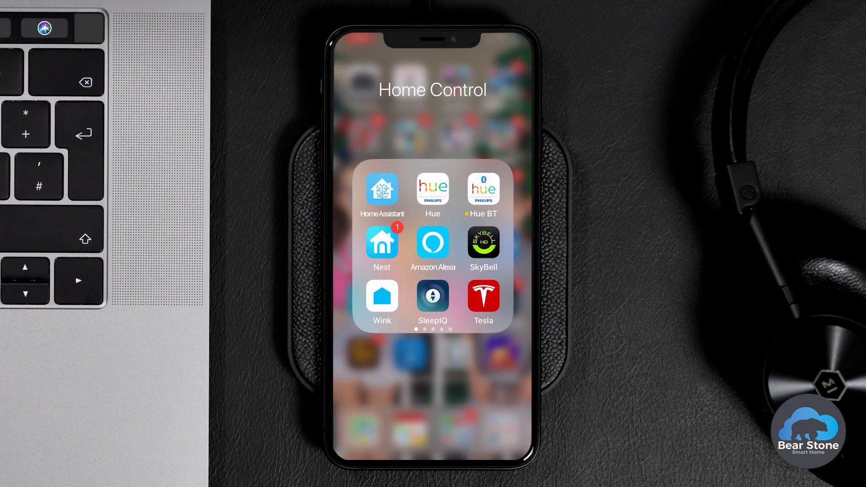
Reach the Home Control folder page and launch Magic Home from it
scroll(left, 3)
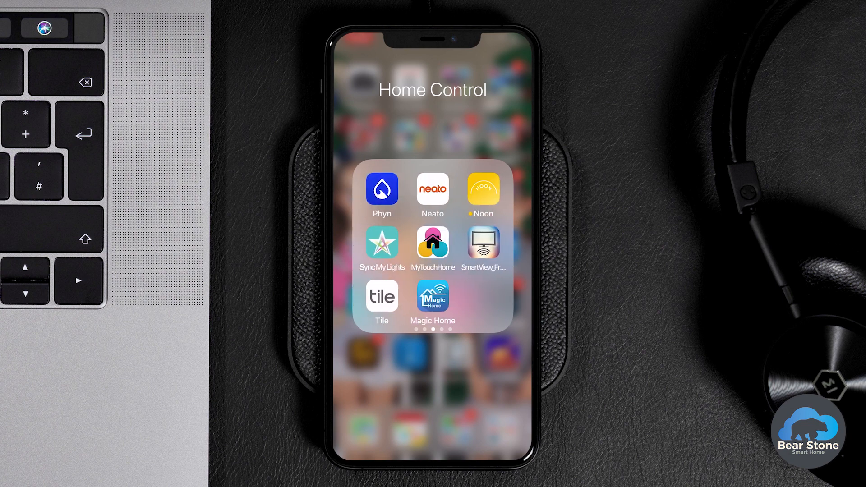
click(432, 302)
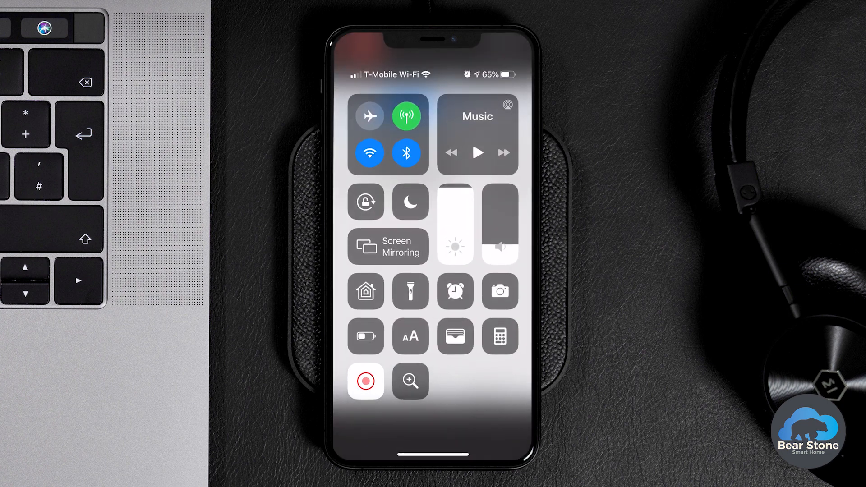
click(370, 154)
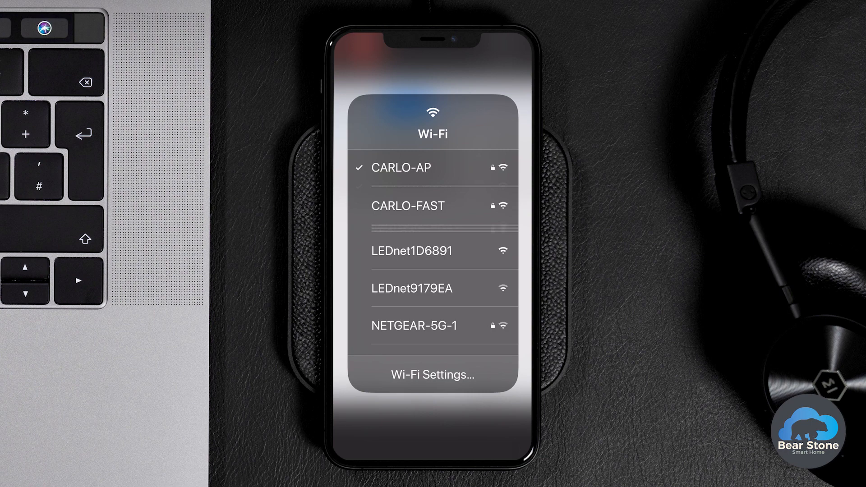
click(411, 250)
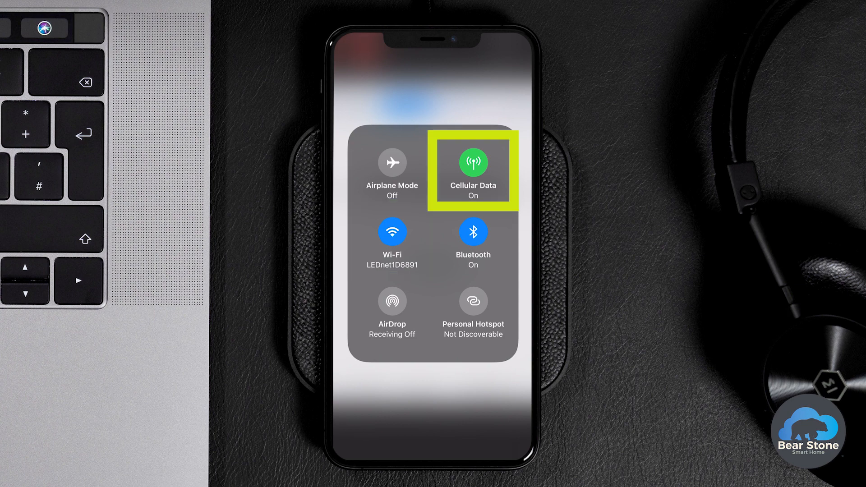
click(471, 162)
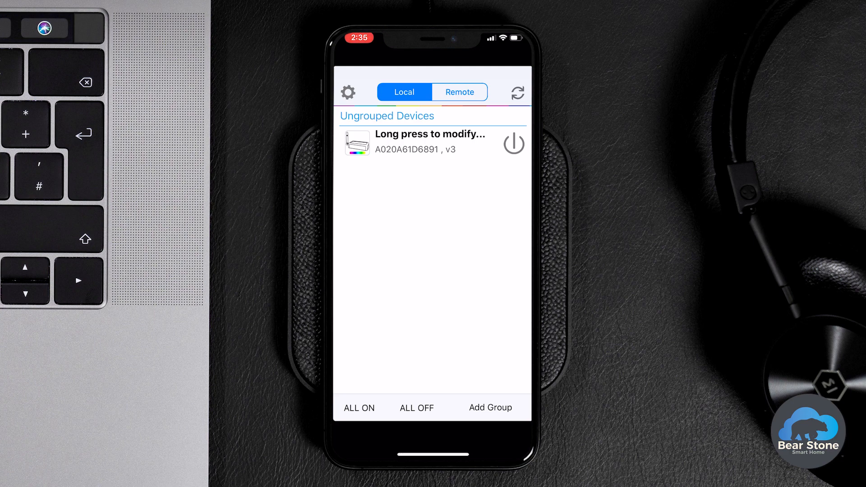
Rename the found controller to Garage-Snip and enter its device settings
click(431, 143)
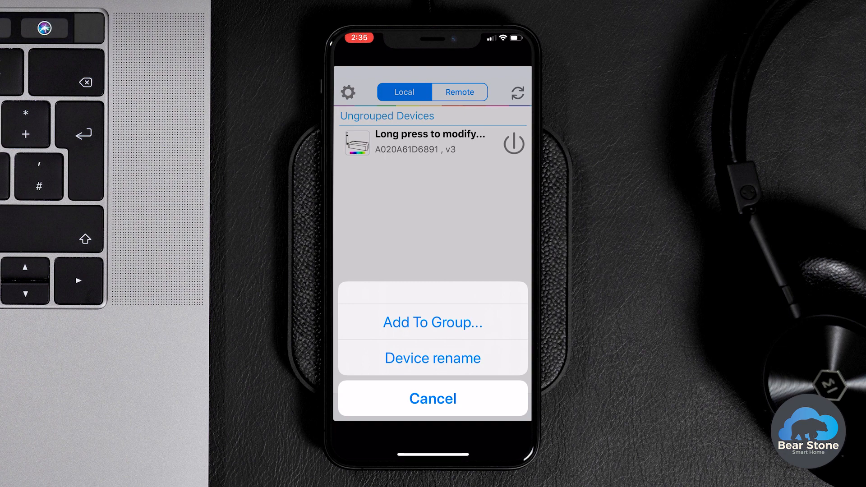
click(432, 398)
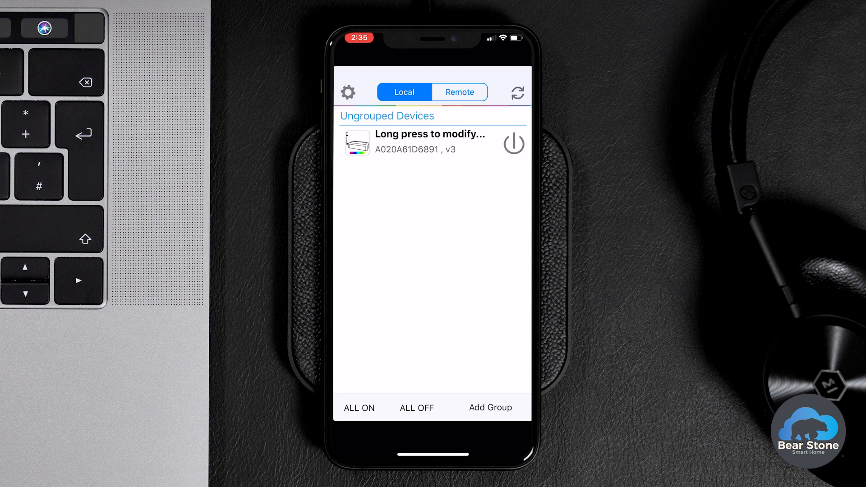
click(432, 142)
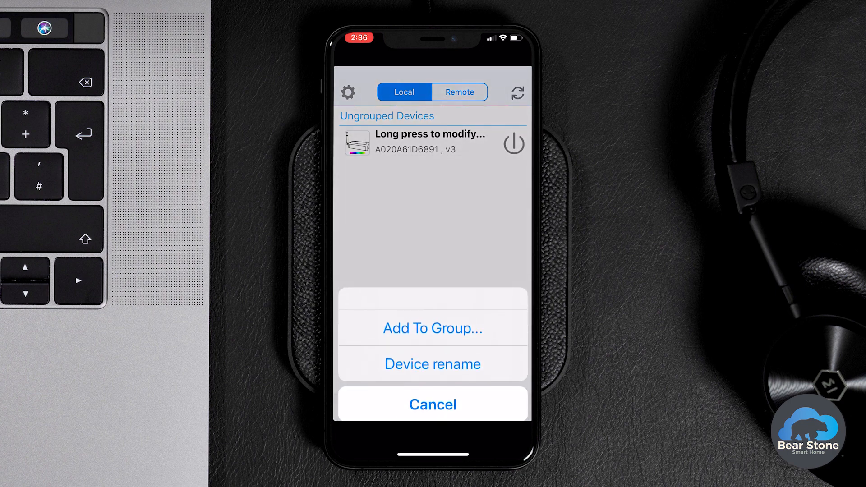
click(432, 363)
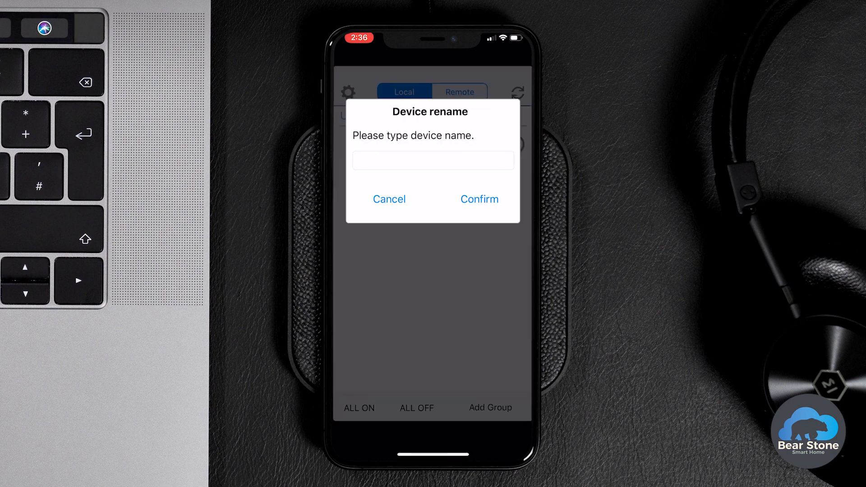
text(Gara)
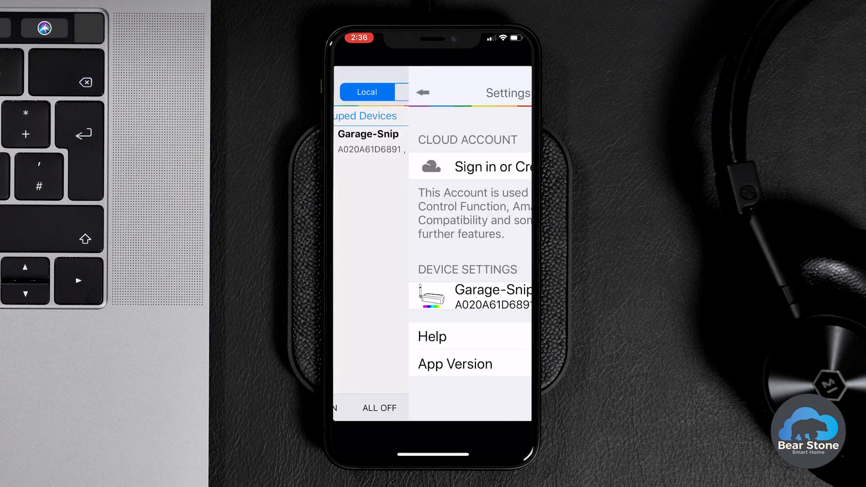
click(486, 297)
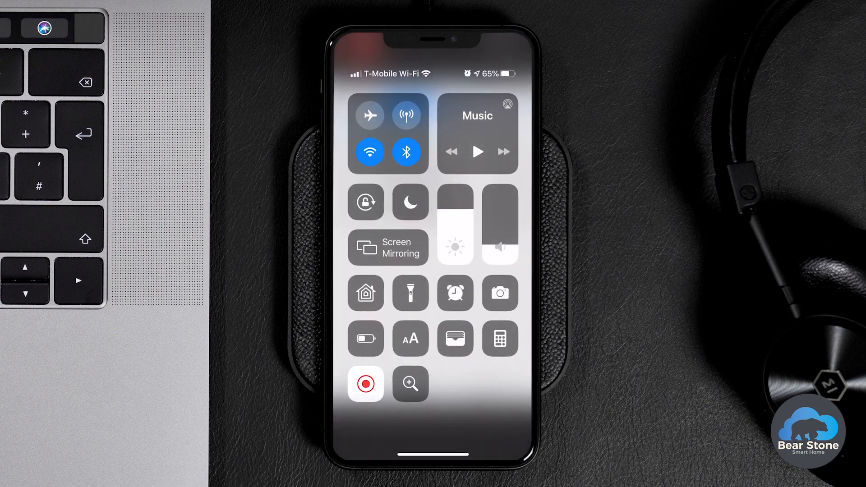
Join the LEDnet9179EA controller network so Large Garage LED appears in Magic Home
click(370, 152)
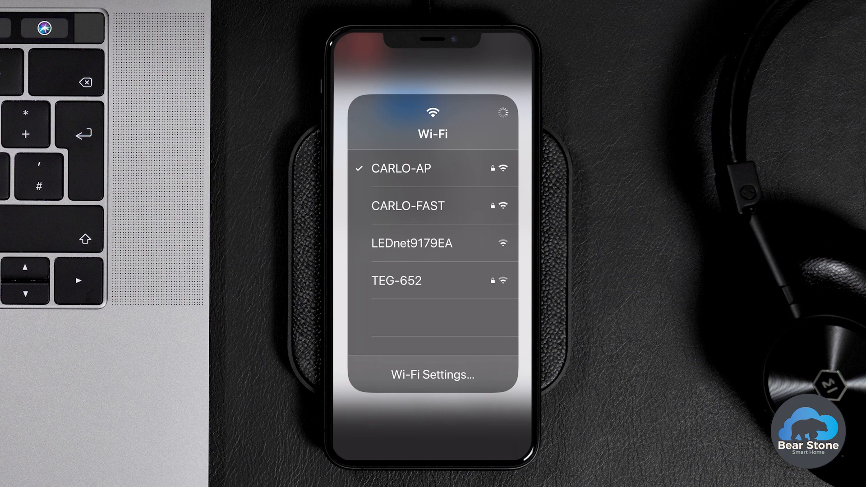
click(411, 243)
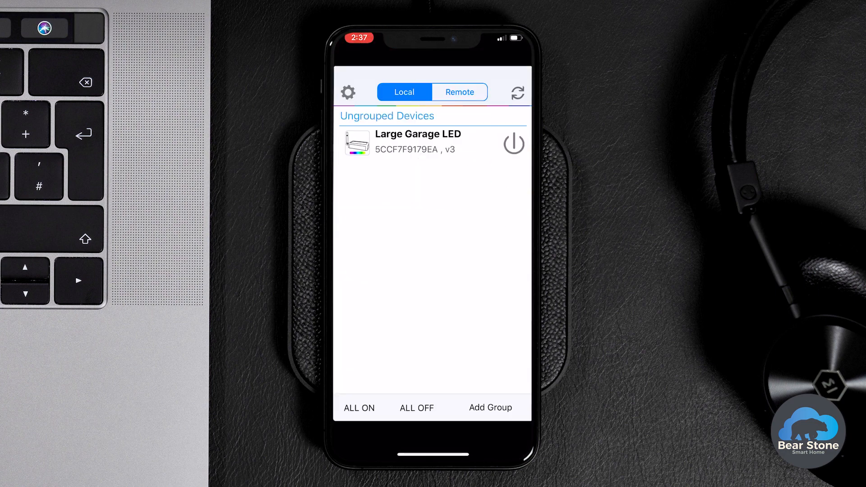
Refresh the Local list of four controllers and rename one to Snip Garage
click(417, 141)
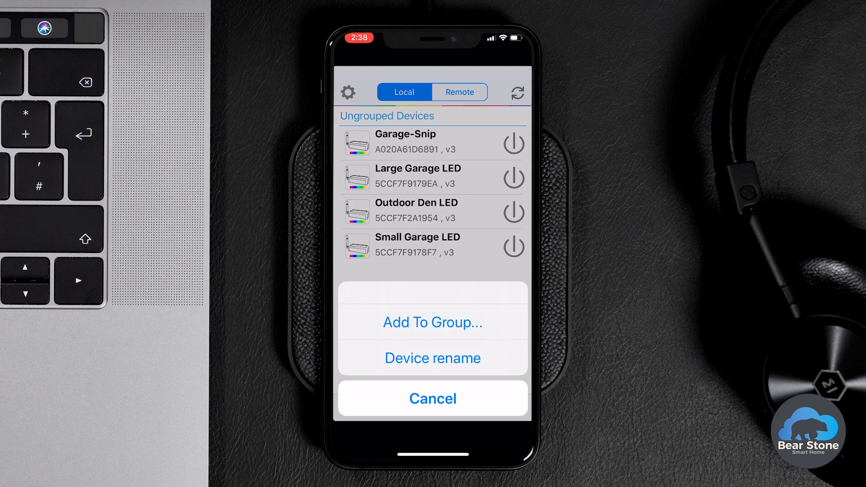
click(433, 359)
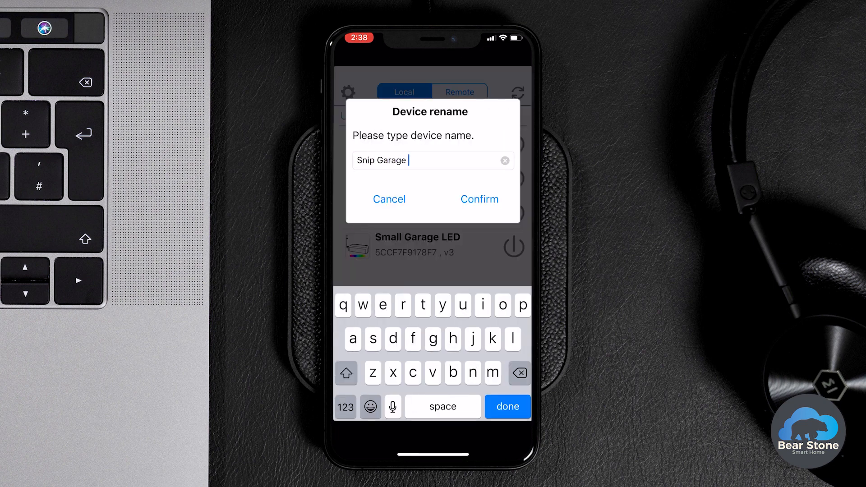
click(478, 199)
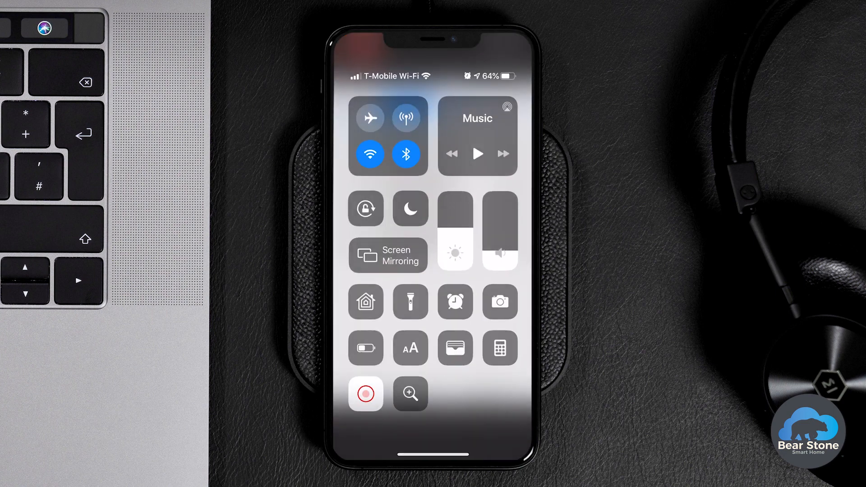
Leave Control Center for the home screen and launch the Camera in Portrait mode
click(406, 116)
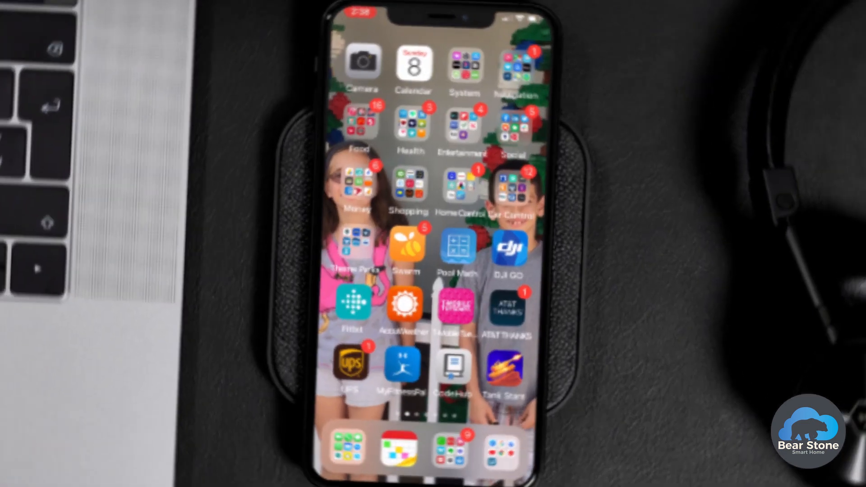
click(363, 63)
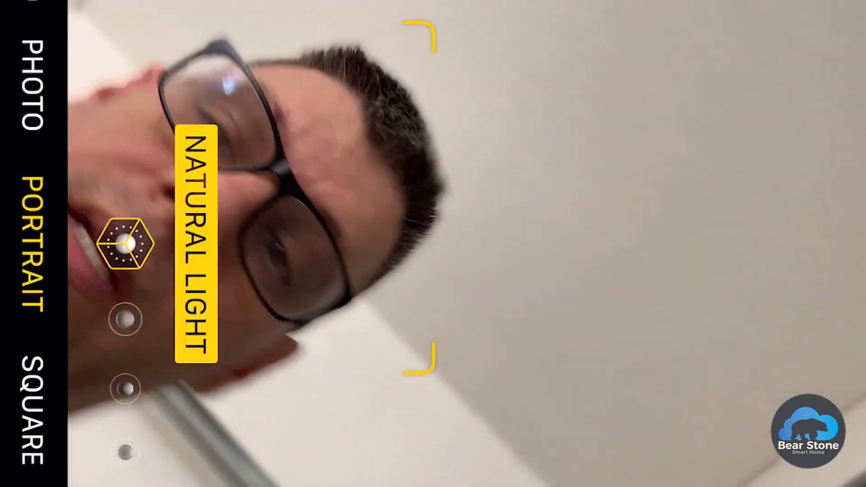